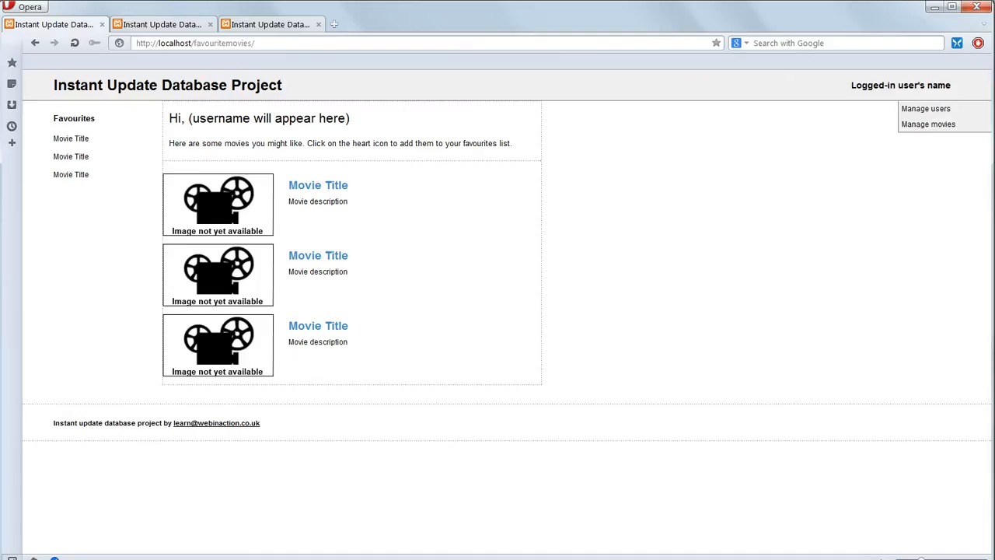
mouse_move(432, 245)
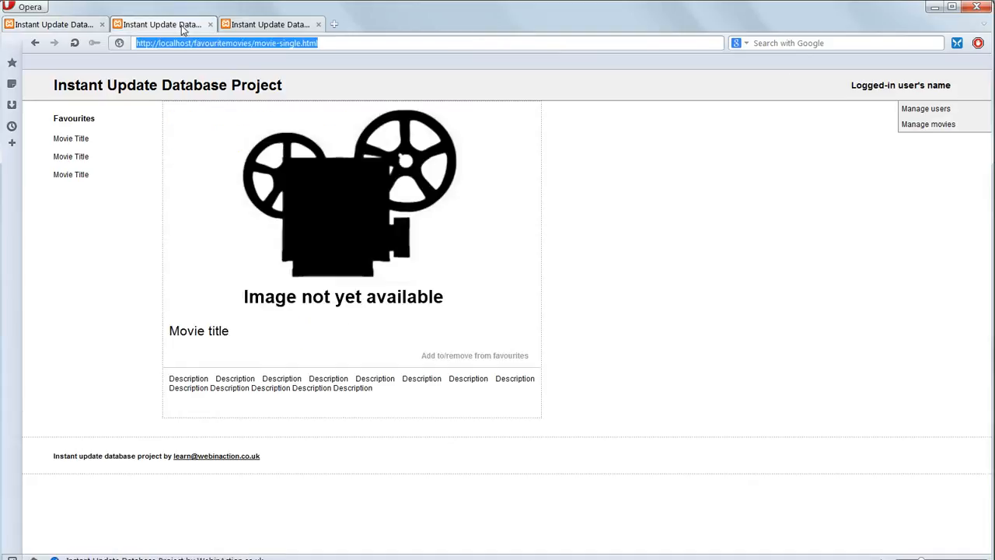
mouse_move(573, 163)
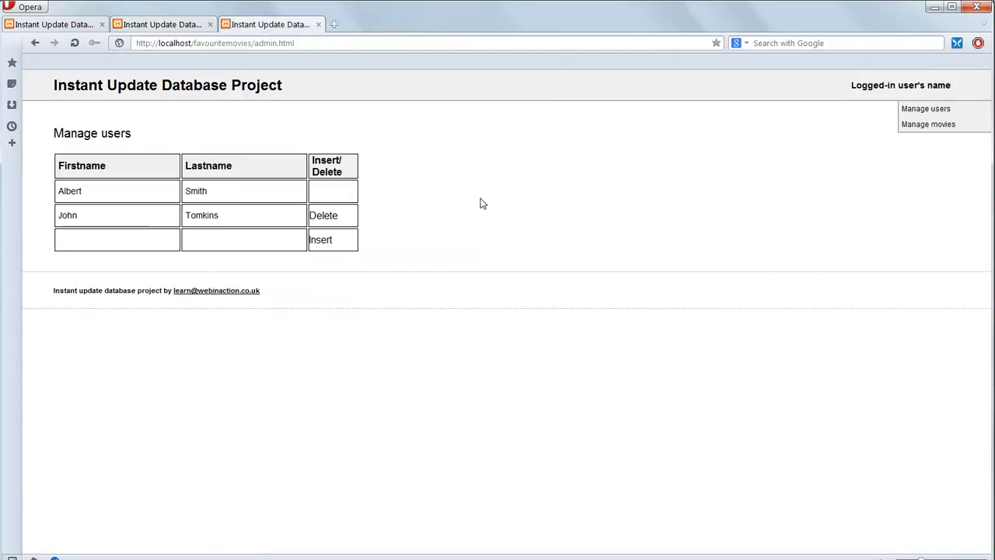
mouse_move(793, 292)
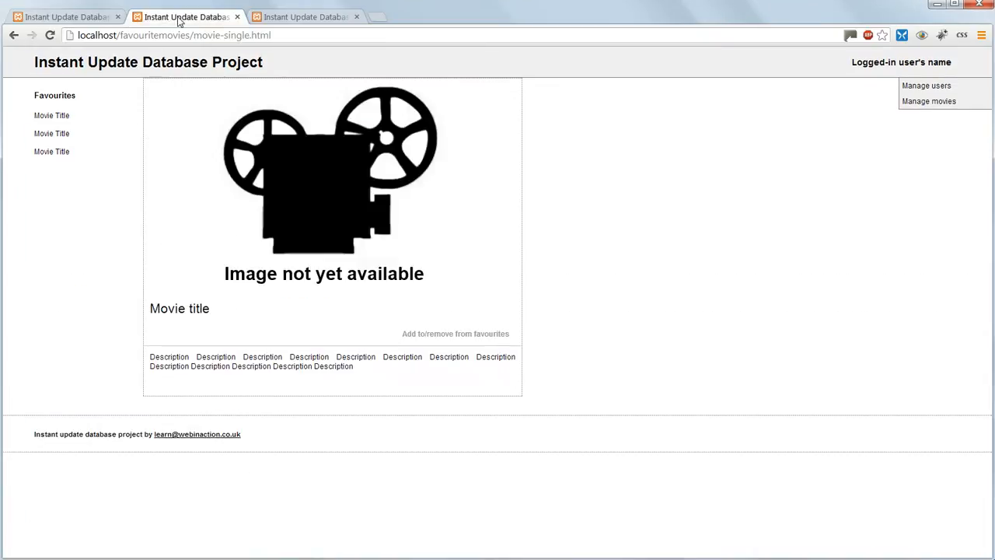
- View the movie-single.html page in Chrome to check its layout
left_click(304, 15)
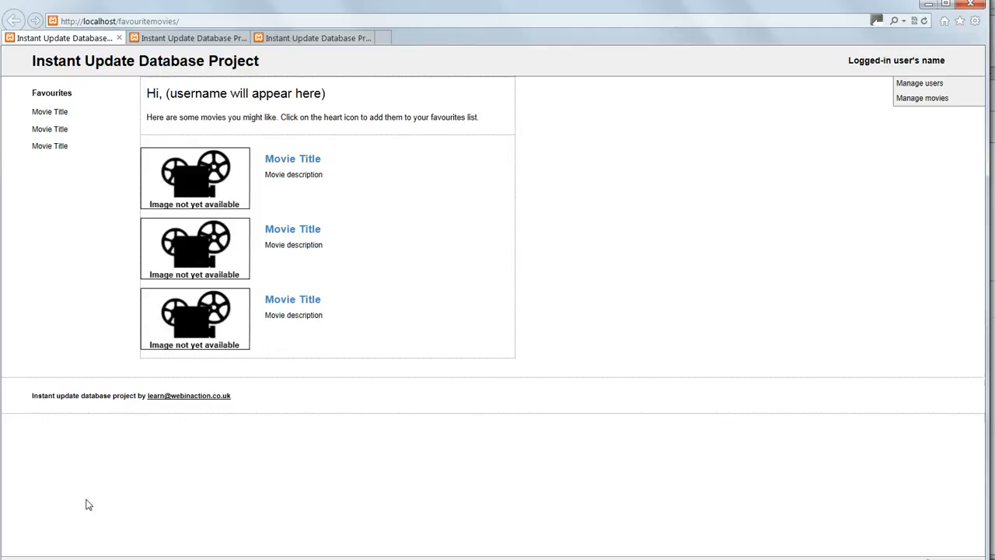
mouse_move(110, 470)
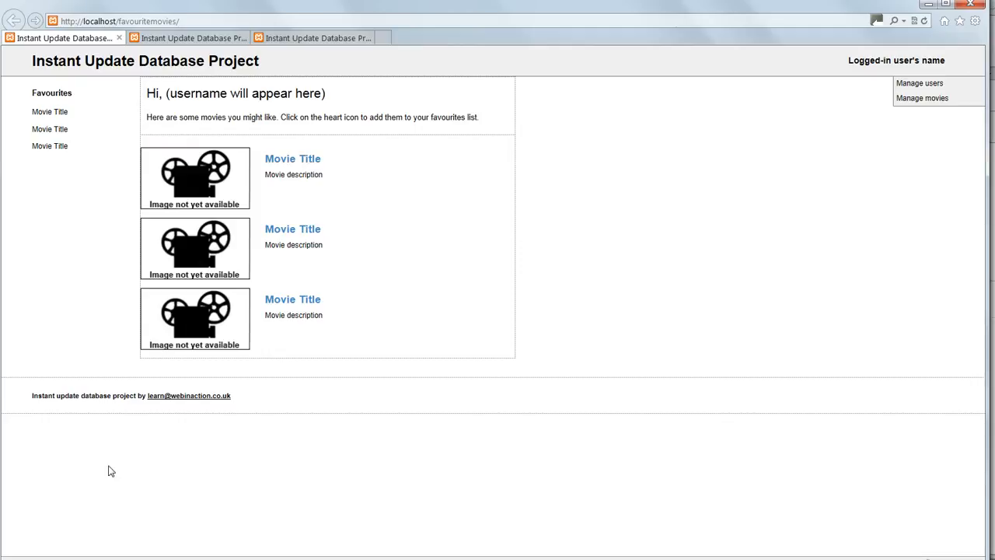
- Render the favourites movie list under IE9 then IE8 browser modes via Developer Tools
key("F12")
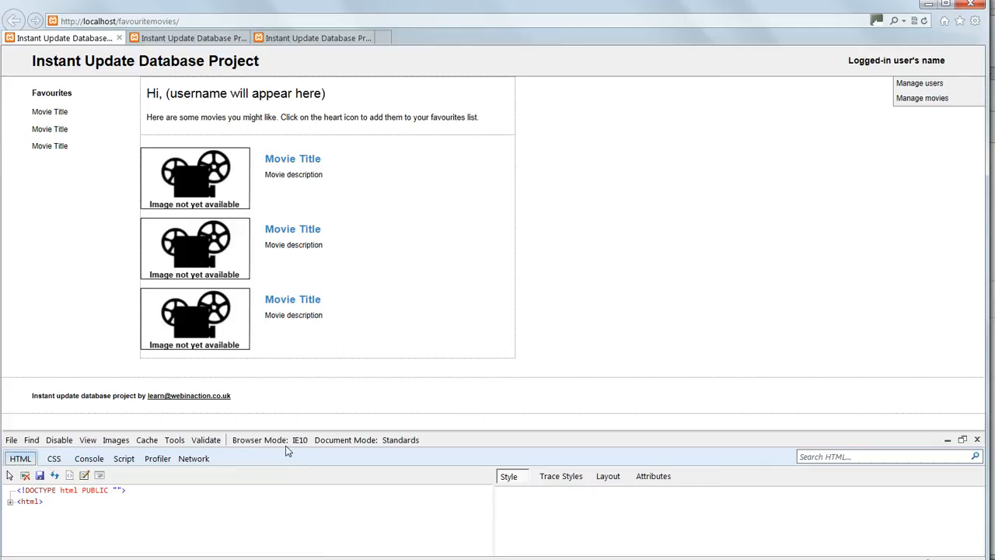
left_click(272, 439)
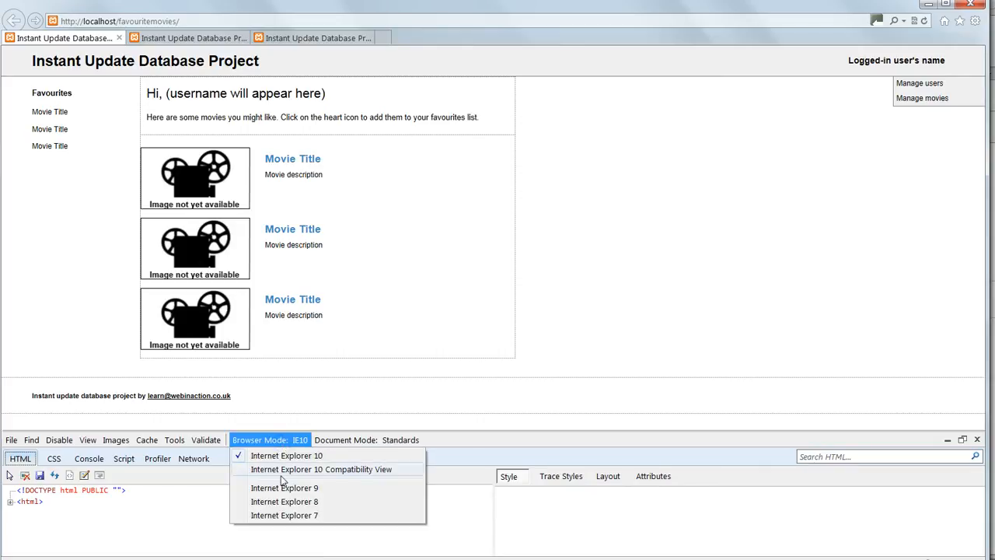
left_click(285, 488)
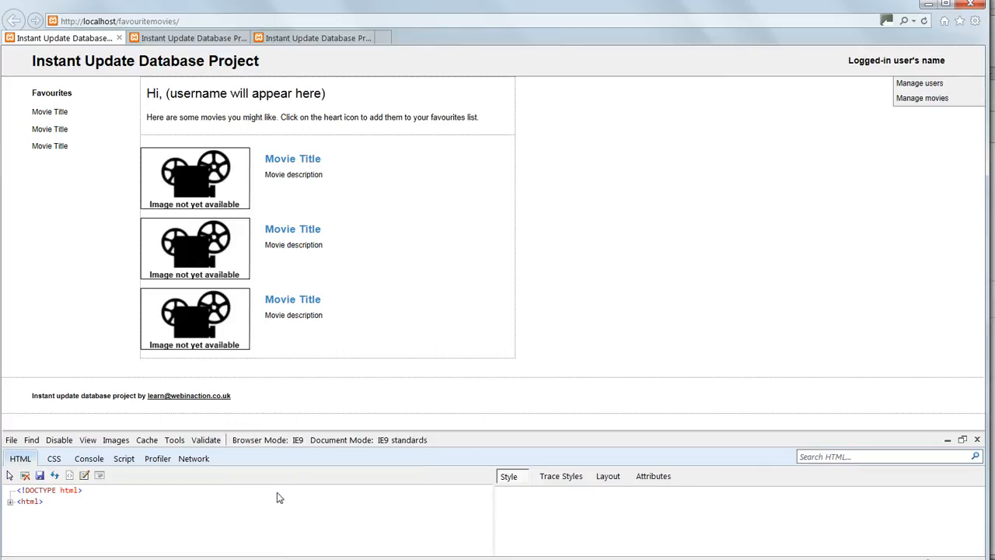
left_click(268, 439)
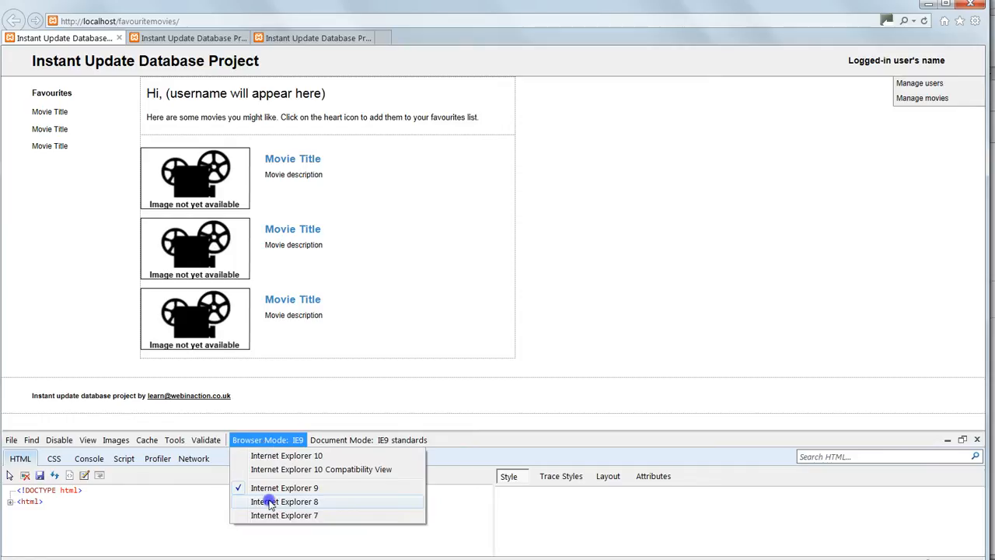
left_click(284, 501)
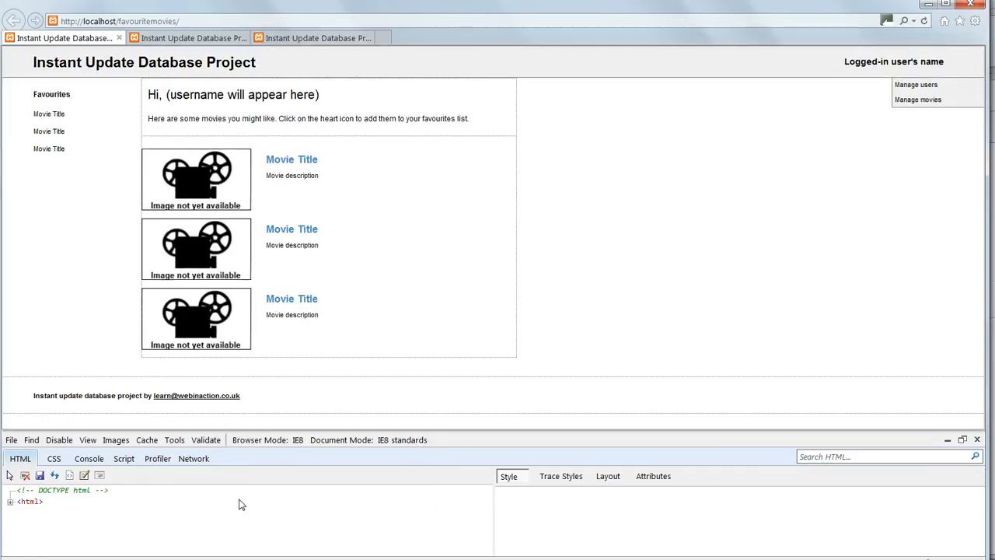
mouse_move(294, 475)
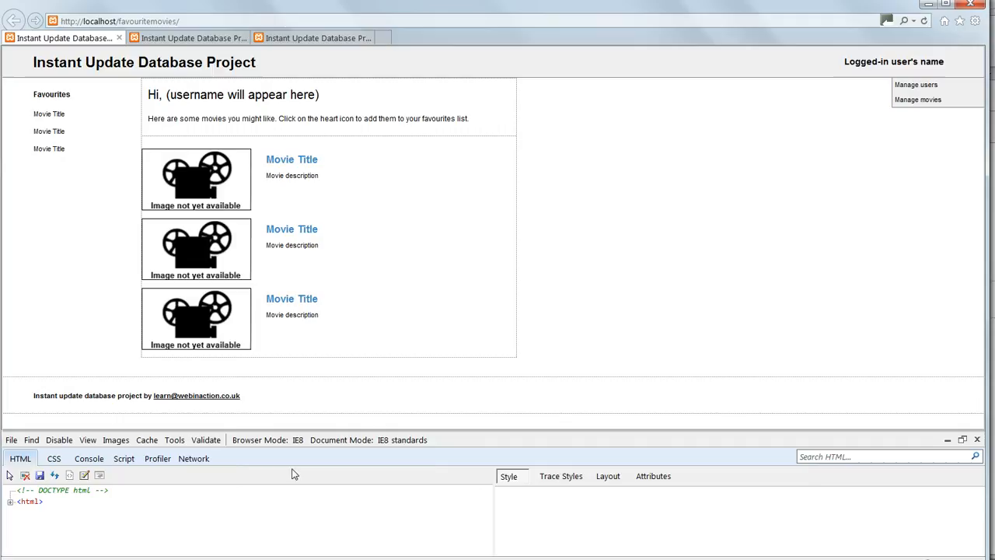
left_click(187, 37)
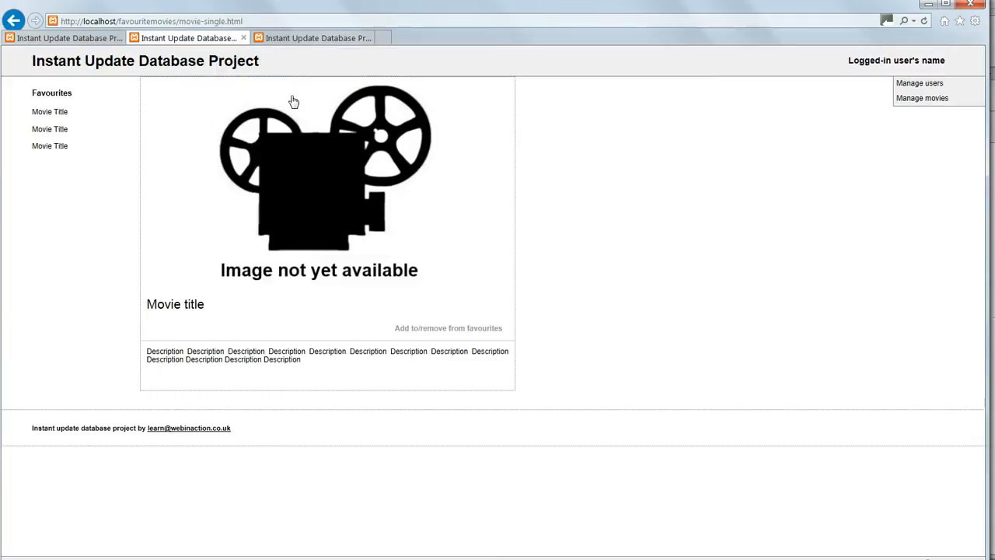
- Move to the admin.html user management page and reopen Developer Tools on it
key("F12")
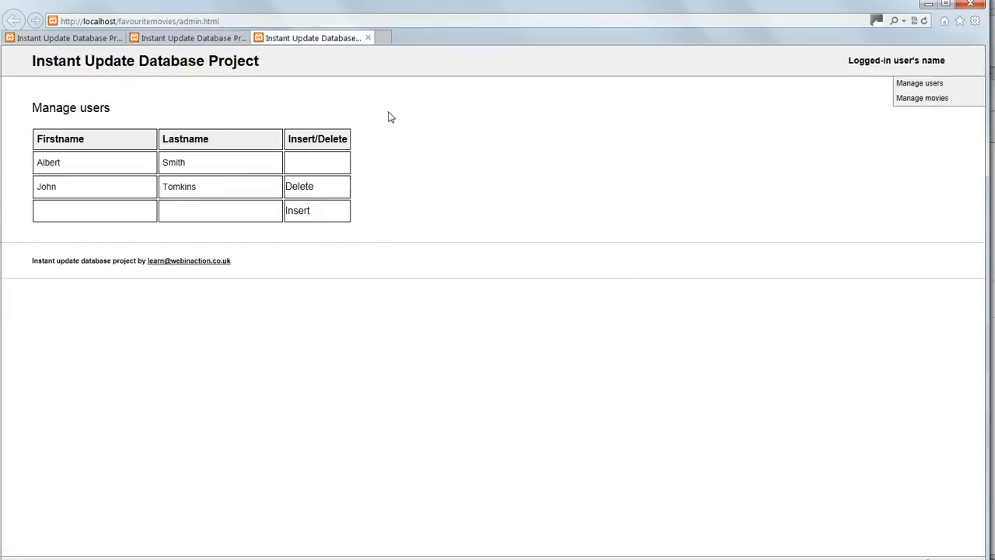
key("F12")
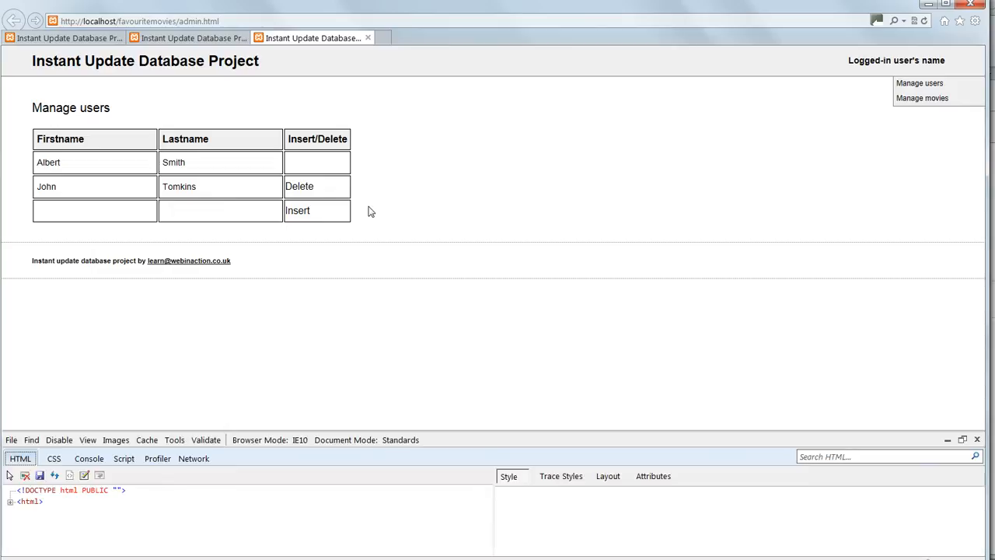